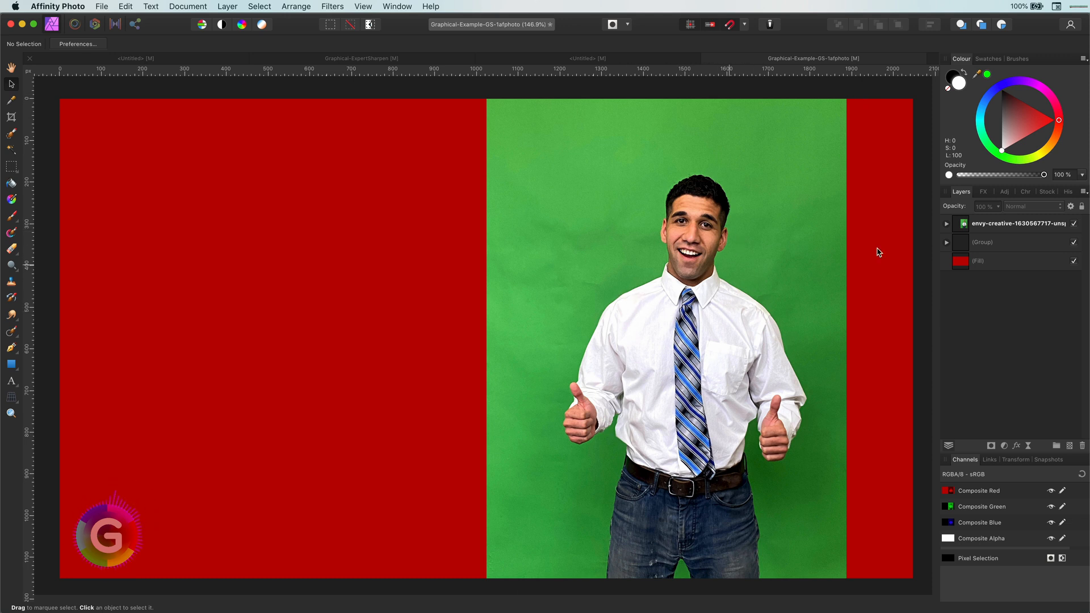
Step: Enable the photo layer's Procedural Texture key, then show and hide the AWESOME text layer
{"action": "left_click", "coordinate": [945, 224]}
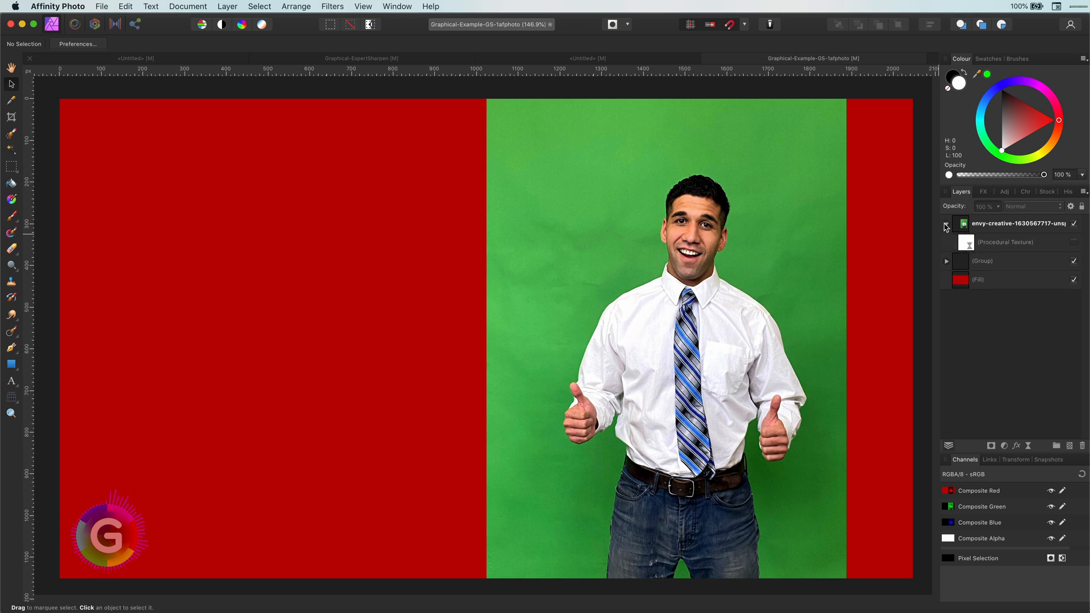
{"action": "left_click", "coordinate": [1005, 242]}
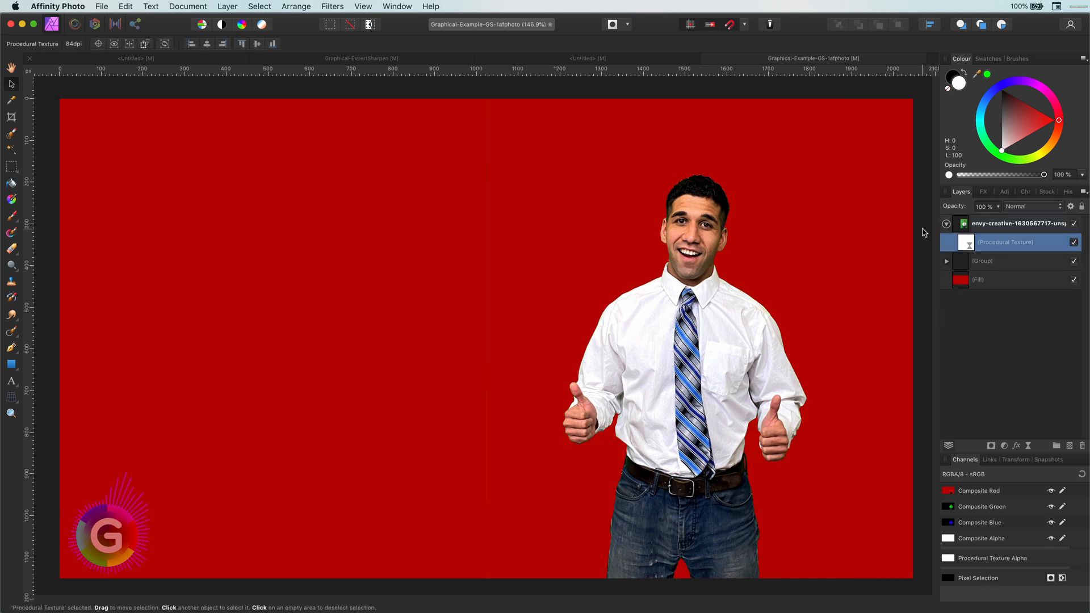
{"action": "left_click", "coordinate": [1019, 223]}
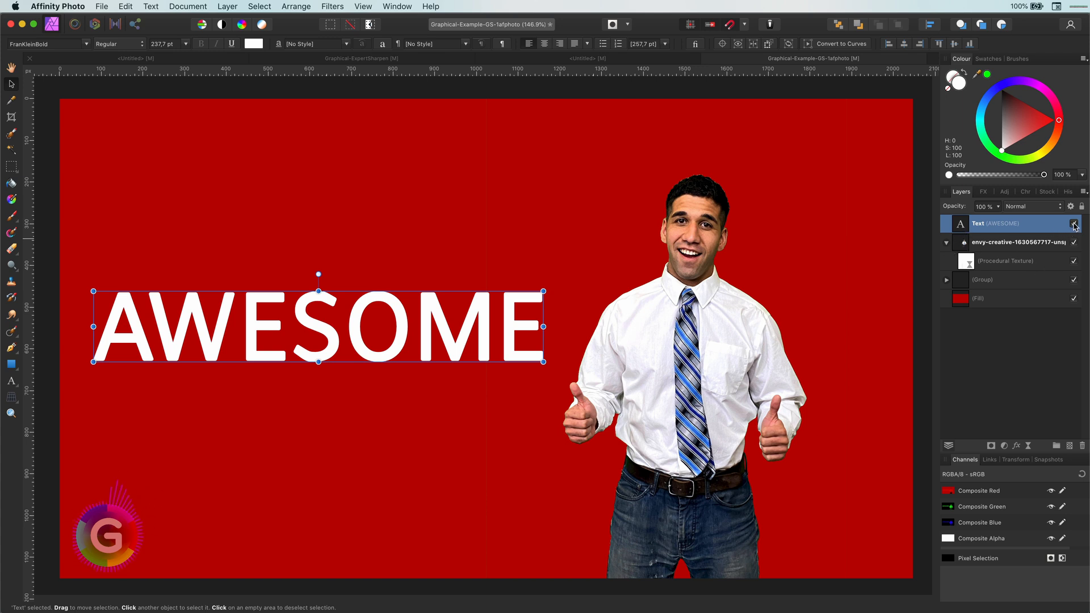
{"action": "left_click", "coordinate": [1076, 224]}
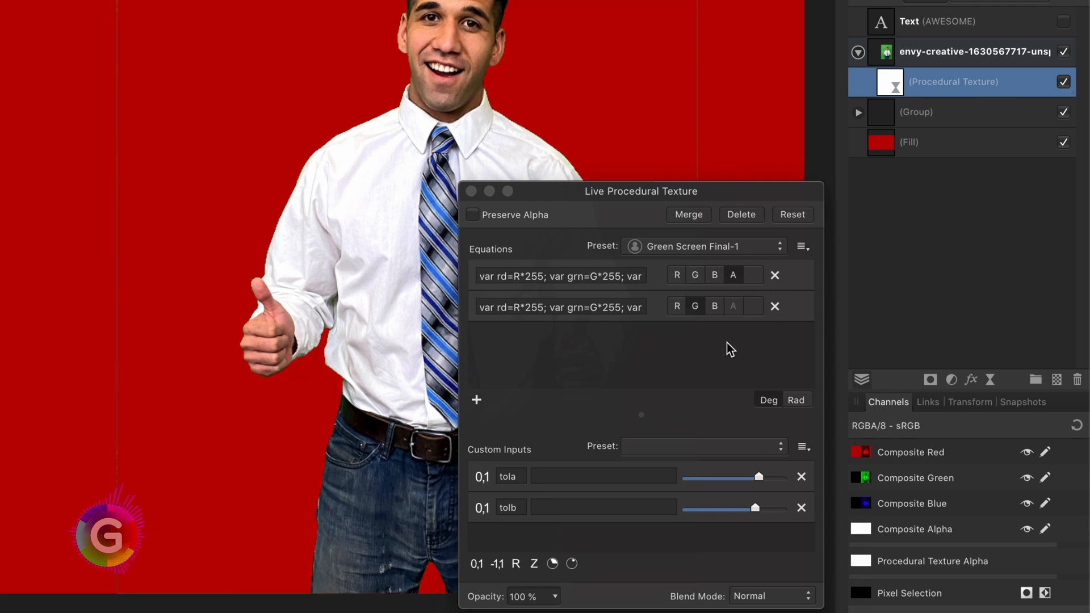
{"action": "left_click", "coordinate": [733, 275]}
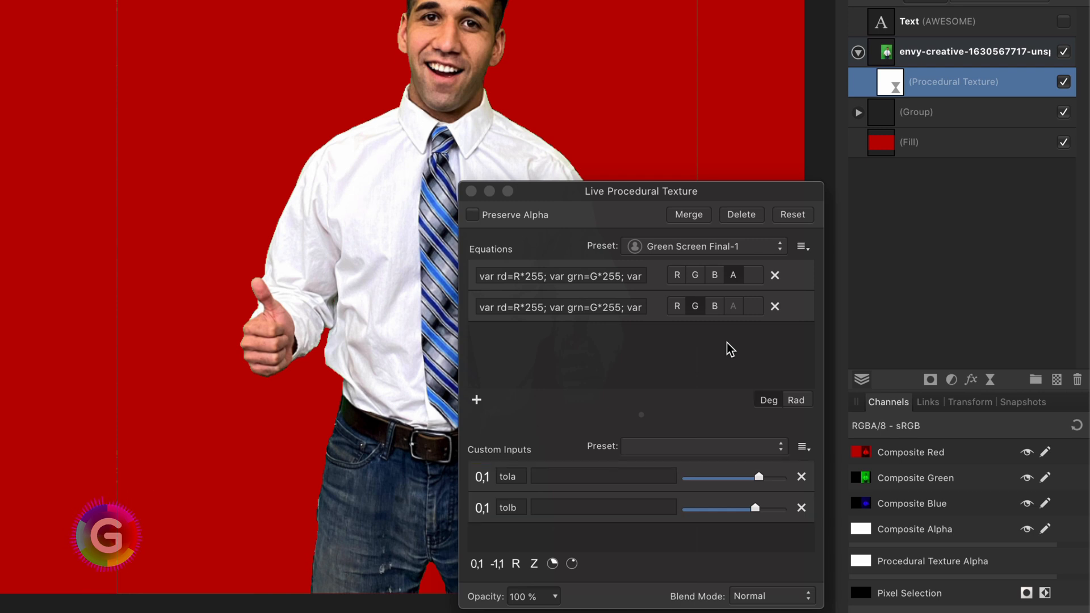
{"action": "left_click", "coordinate": [695, 305]}
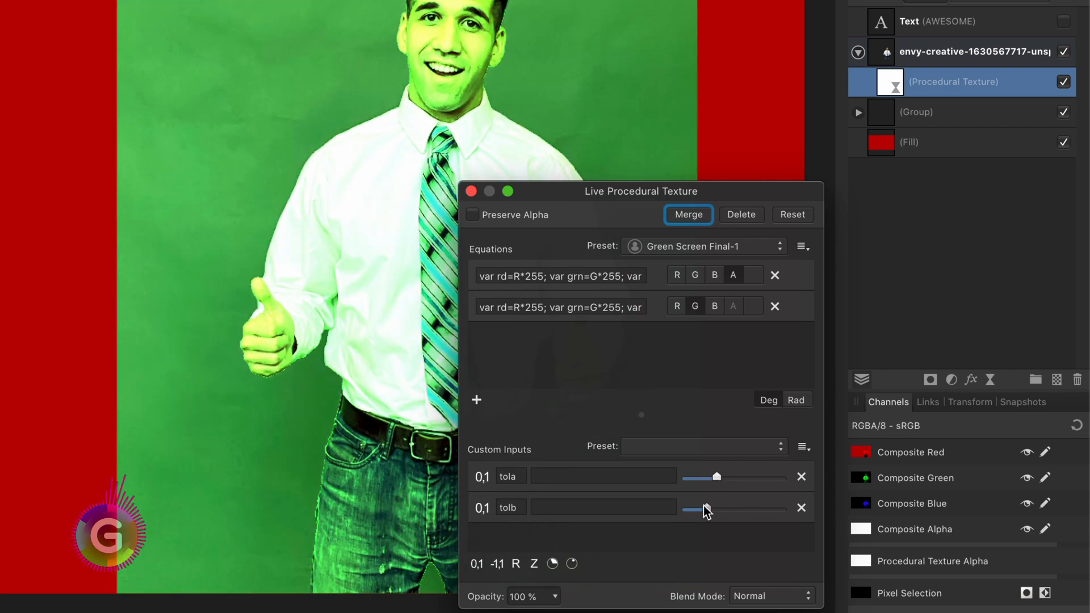
{"action": "left_click_drag", "start_coordinate": [717, 477], "coordinate": [749, 477]}
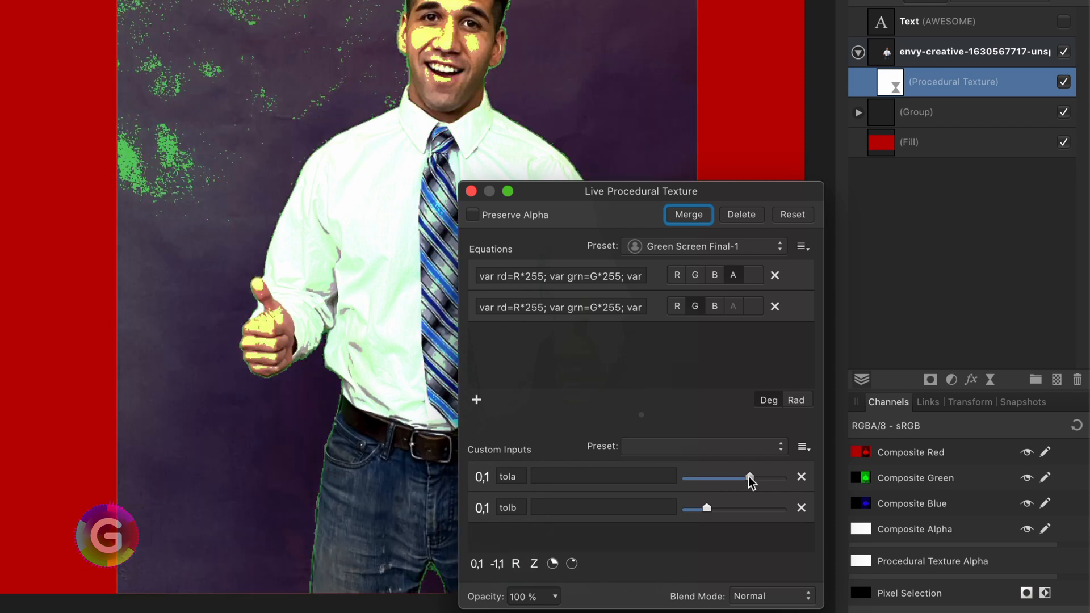
{"action": "left_click_drag", "start_coordinate": [749, 478], "coordinate": [776, 478]}
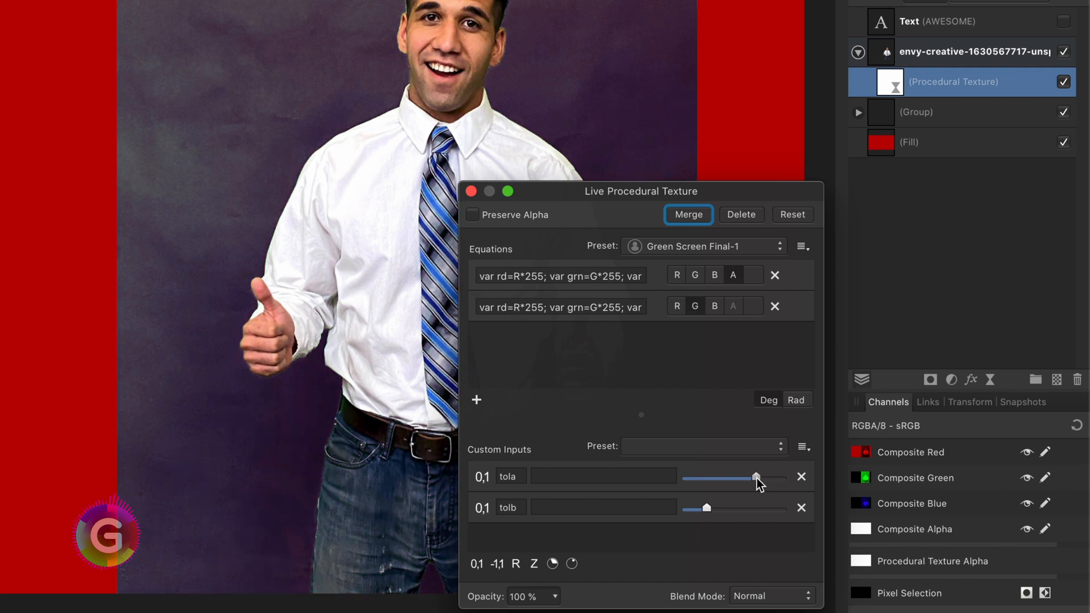
{"action": "left_click_drag", "start_coordinate": [708, 507], "coordinate": [730, 508]}
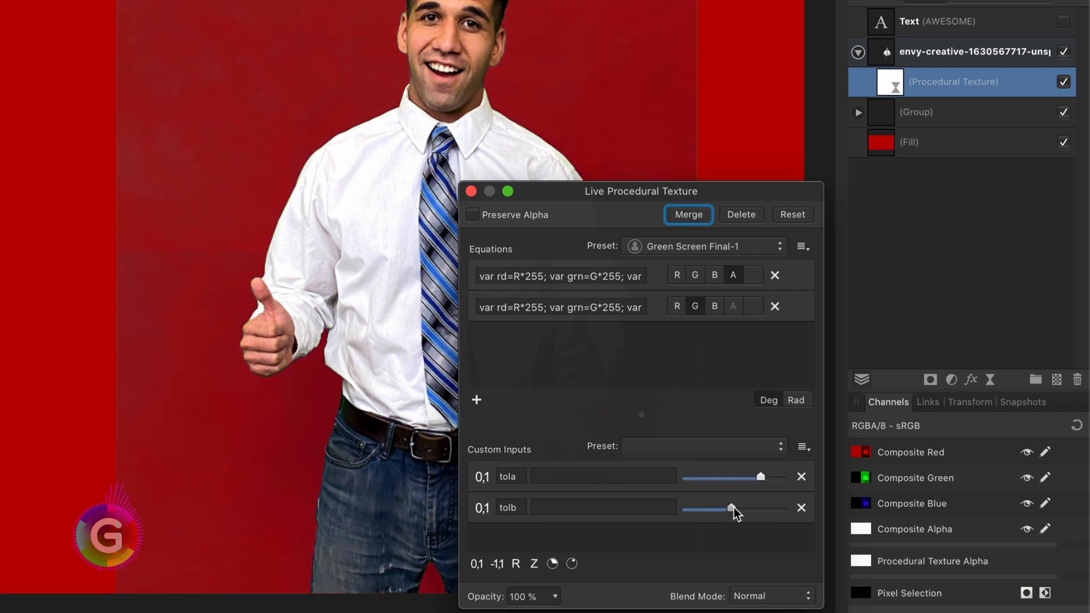
{"action": "left_click_drag", "start_coordinate": [730, 509], "coordinate": [761, 508]}
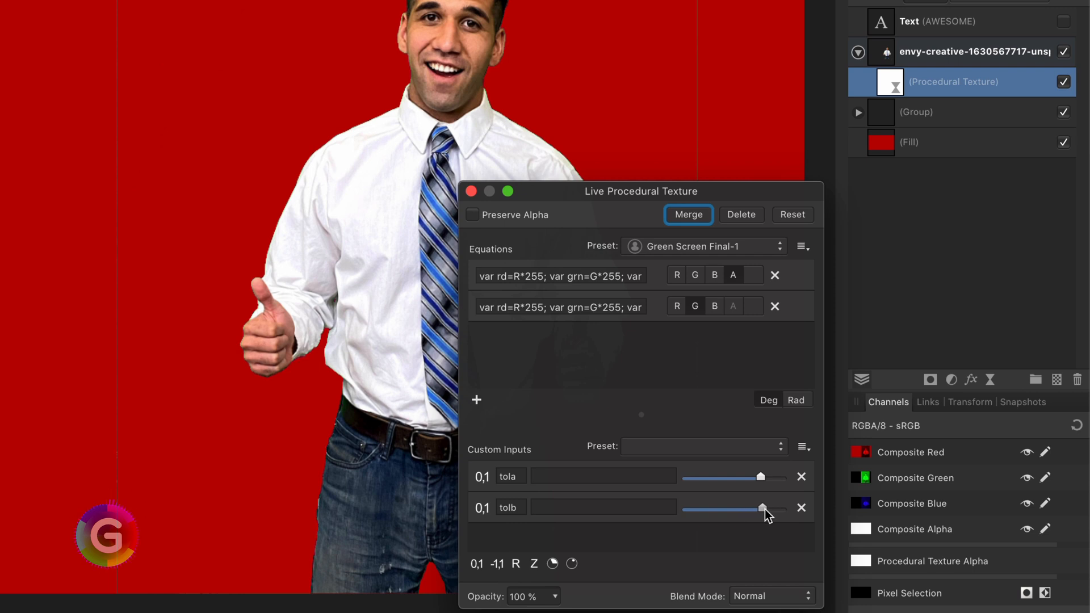
{"action": "left_click_drag", "start_coordinate": [761, 508], "coordinate": [752, 508]}
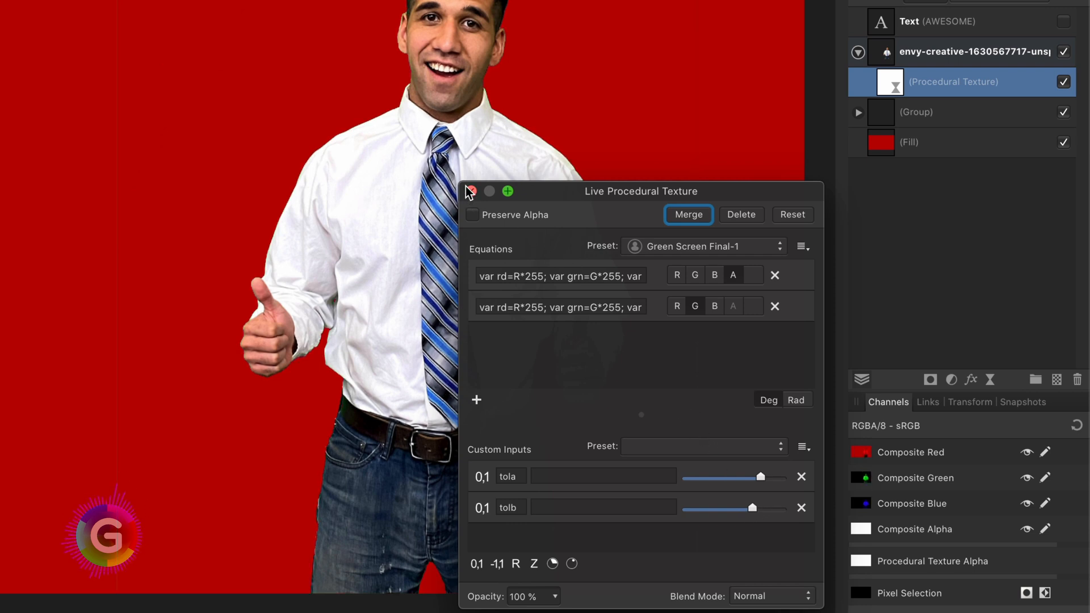
{"action": "left_click", "coordinate": [469, 191]}
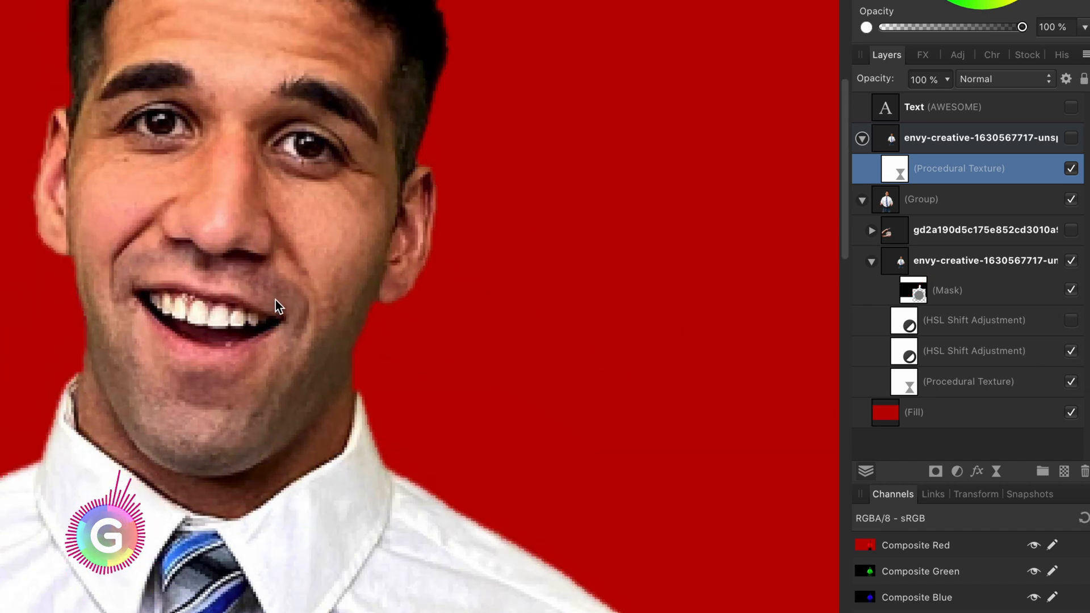
Step: Toggle the first HSL Shift Adjustment on the subject's face off and back on
{"action": "left_click", "coordinate": [1071, 321]}
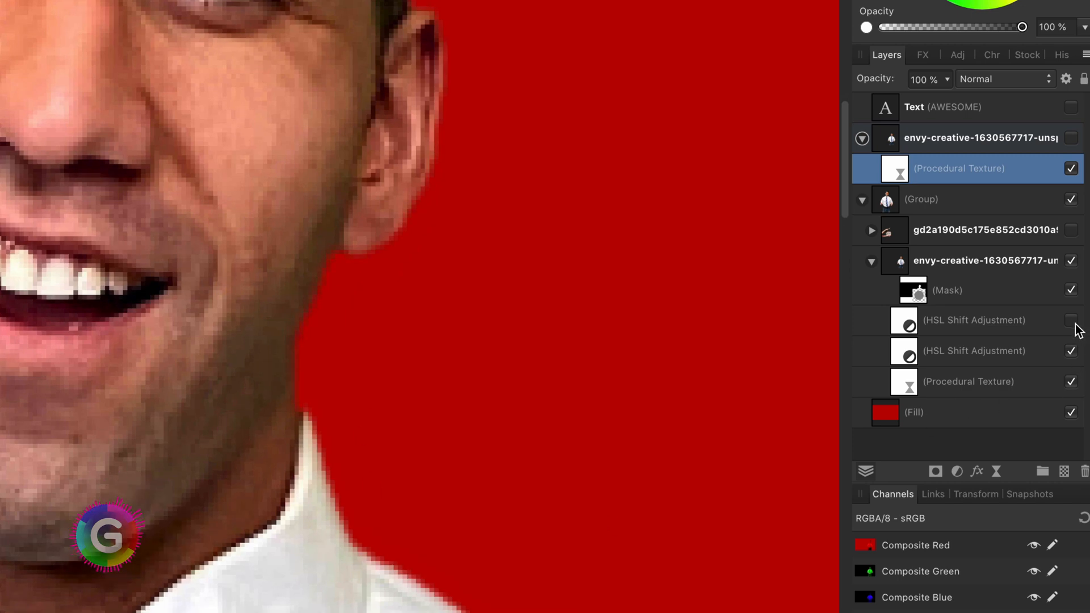
{"action": "left_click", "coordinate": [1071, 320]}
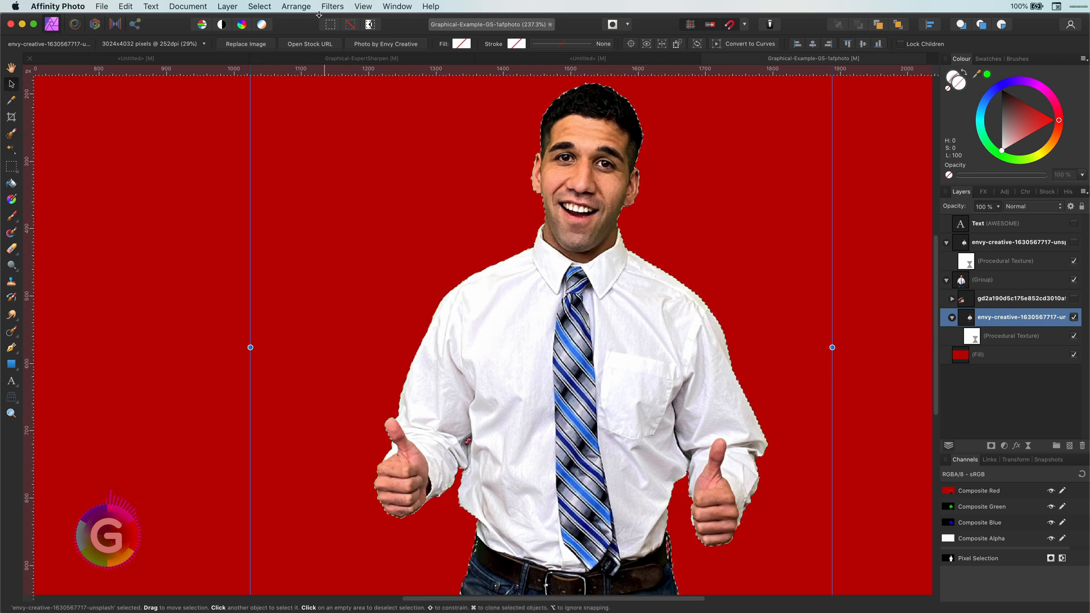
Step: Shrink the subject selection by 2 px and feather it by 2 px via the Select menu
{"action": "left_click", "coordinate": [259, 6]}
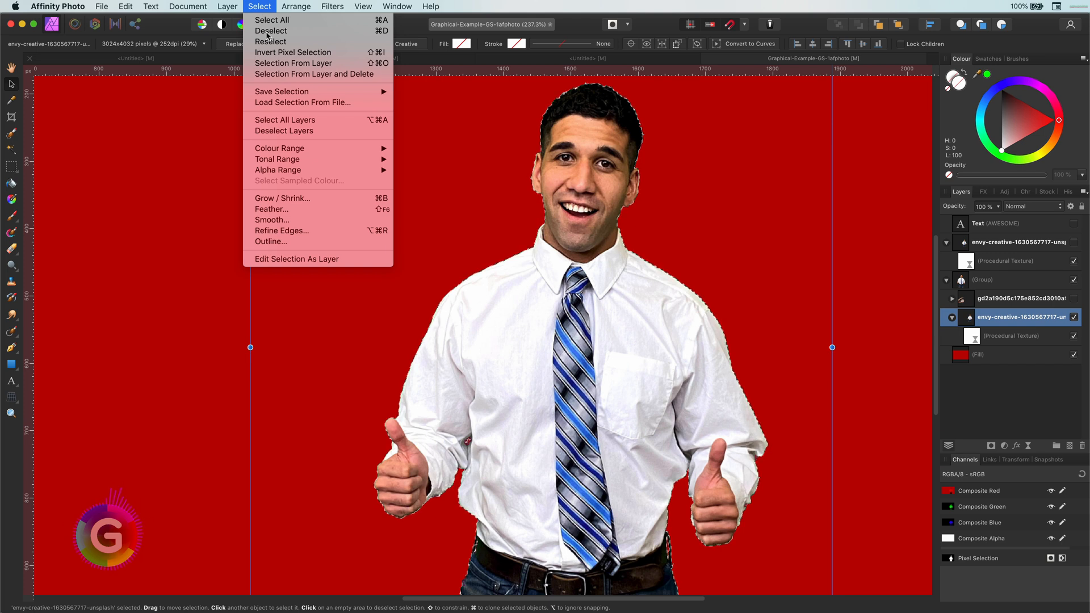
{"action": "left_click", "coordinate": [282, 198]}
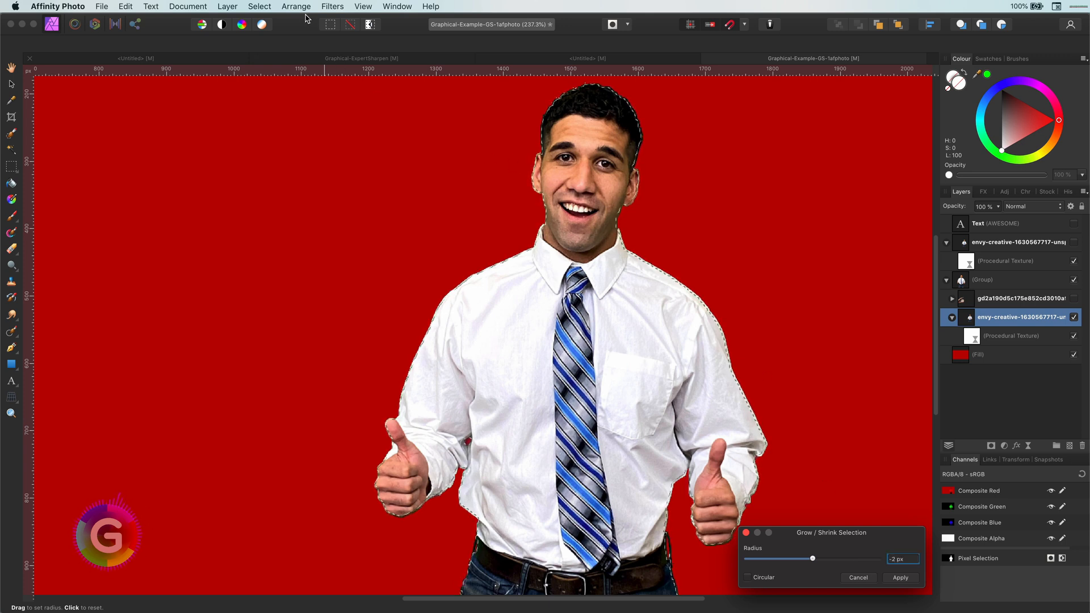
{"action": "left_click", "coordinate": [259, 7]}
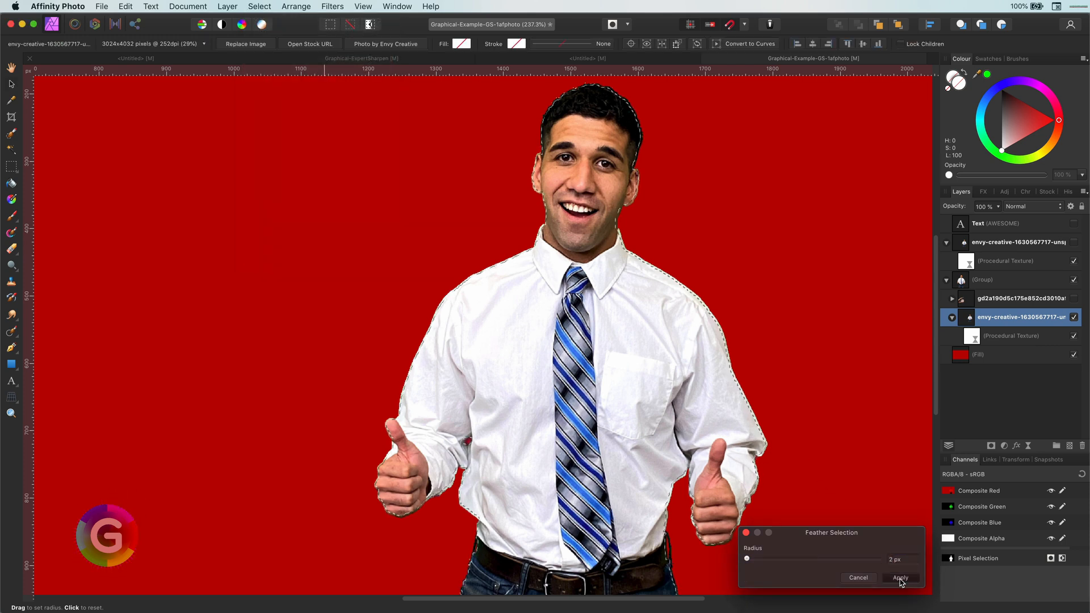
{"action": "left_click", "coordinate": [900, 578]}
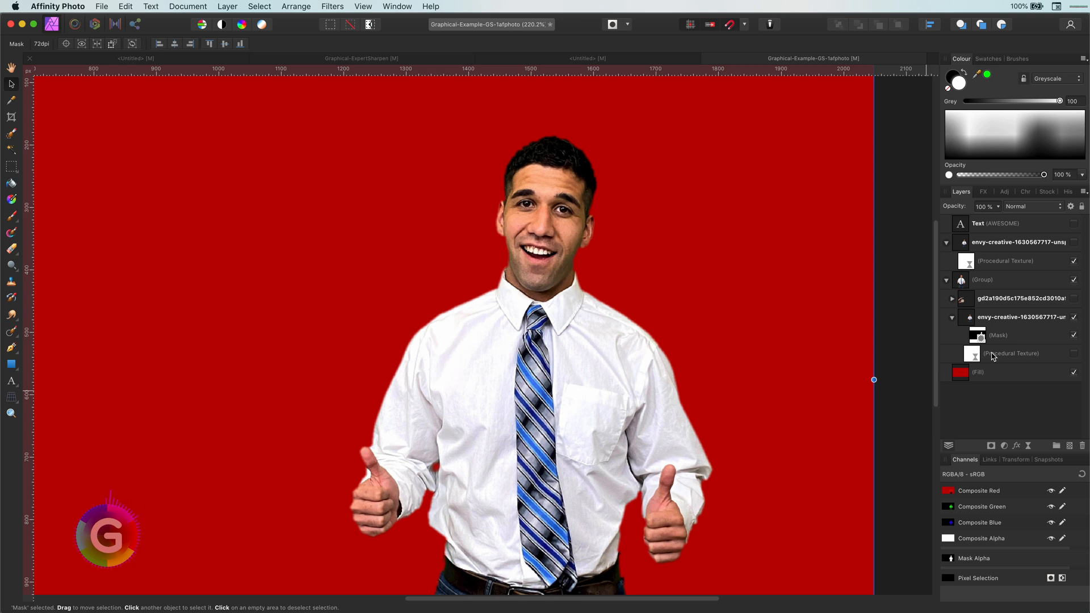
Step: Add an HSL adjustment to the subject's Procedural Texture layer
{"action": "left_click", "coordinate": [1011, 353]}
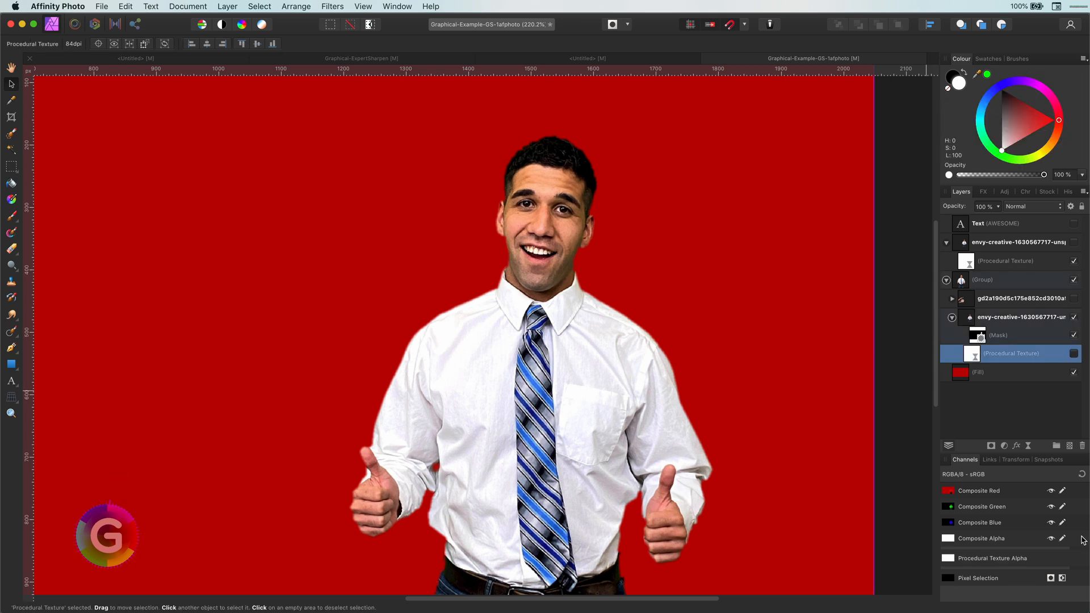
{"action": "left_click", "coordinate": [1003, 445]}
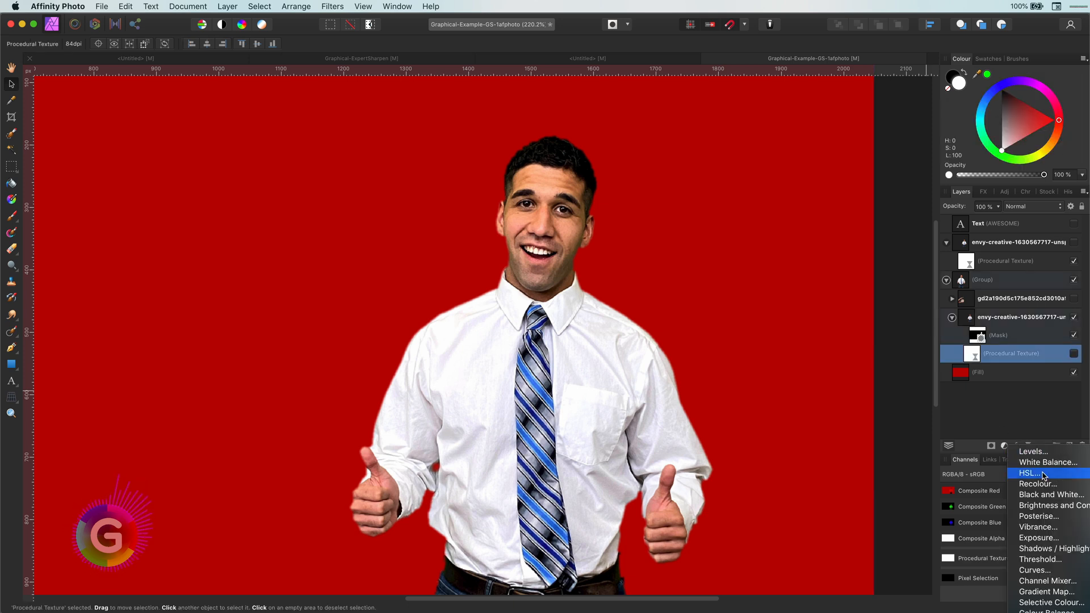
{"action": "left_click", "coordinate": [1031, 472]}
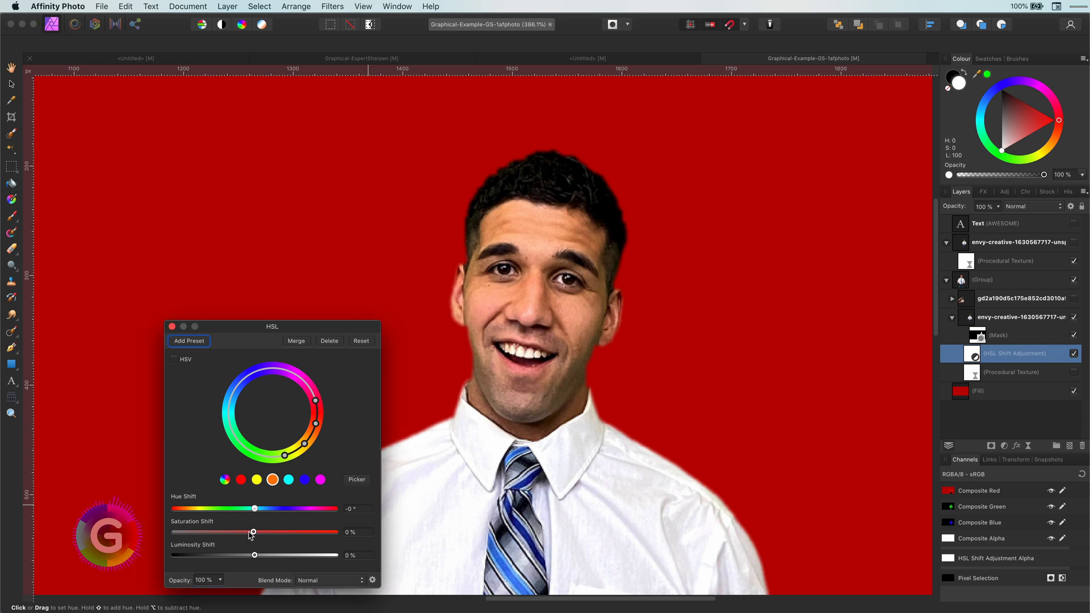
Step: Set Saturation Shift to -14%, Luminosity to about 3% and nudge the Hue Shift
{"action": "left_click_drag", "start_coordinate": [254, 531], "coordinate": [243, 532]}
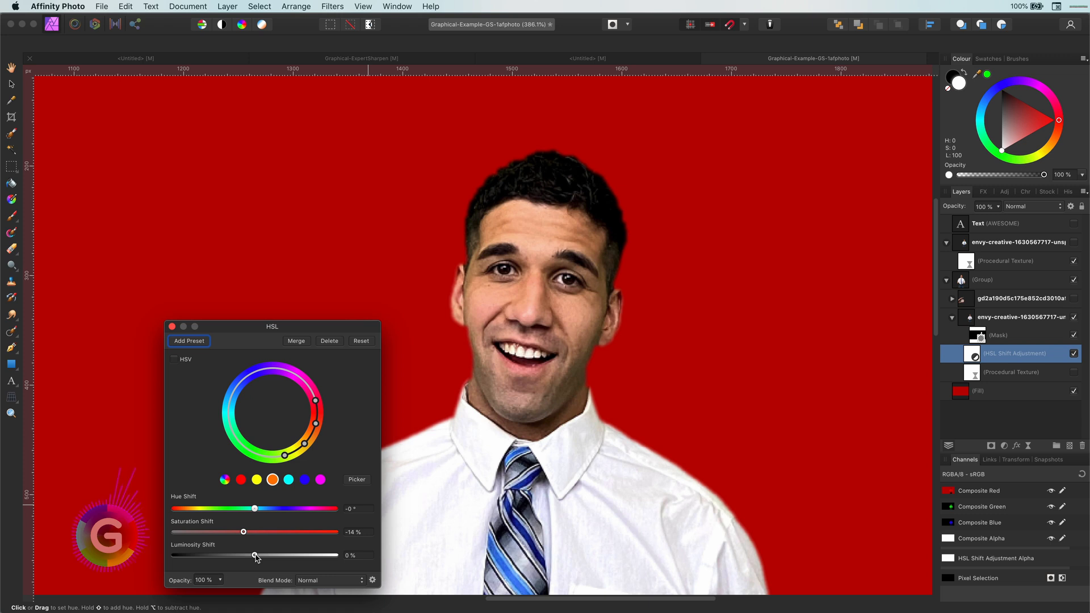
{"action": "left_click_drag", "start_coordinate": [254, 555], "coordinate": [262, 556]}
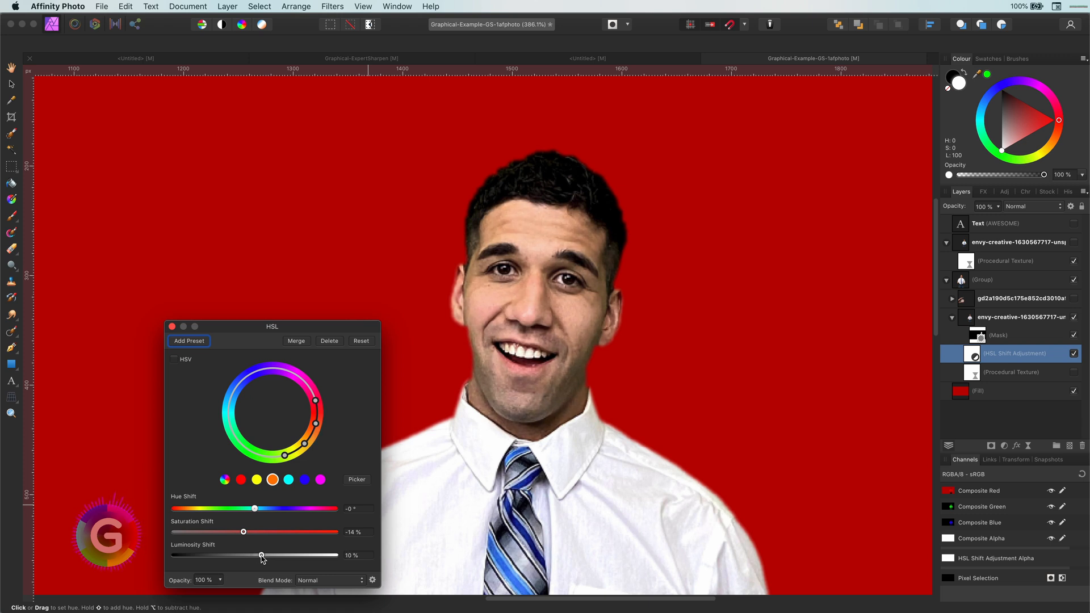
{"action": "left_click_drag", "start_coordinate": [262, 555], "coordinate": [259, 555]}
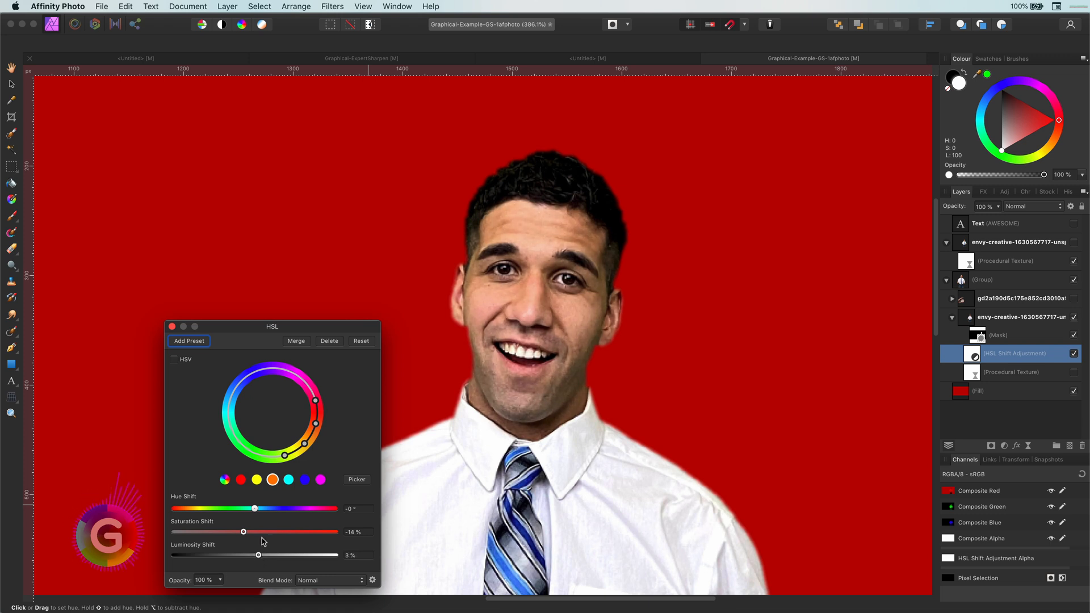
{"action": "left_click_drag", "start_coordinate": [253, 509], "coordinate": [261, 509]}
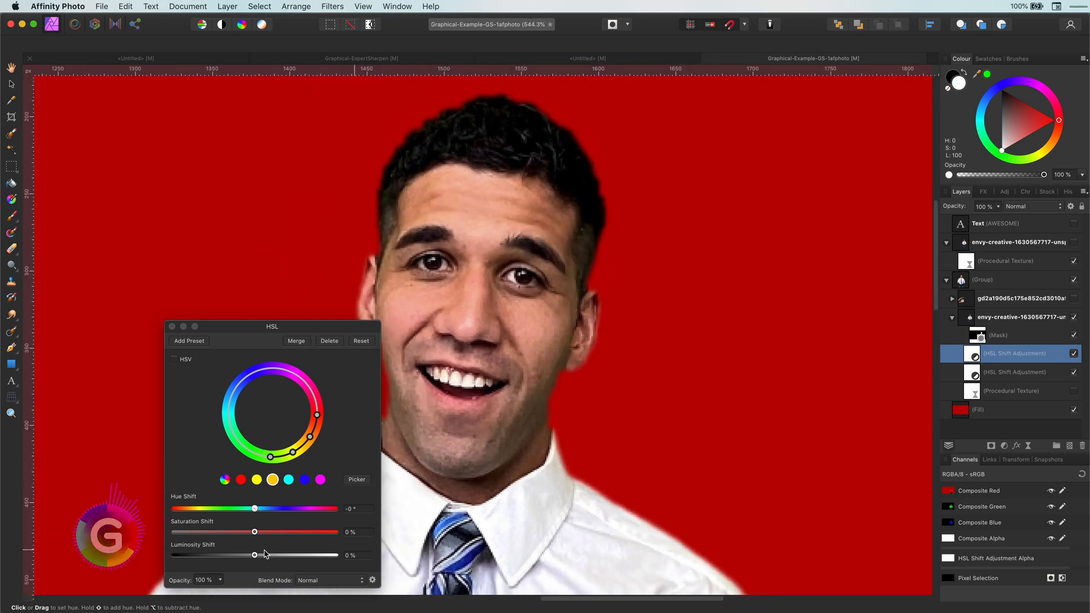
Step: Raise the yellow range's Luminosity Shift to 7% and push its Hue Shift slightly positive
{"action": "left_click_drag", "start_coordinate": [254, 556], "coordinate": [268, 555]}
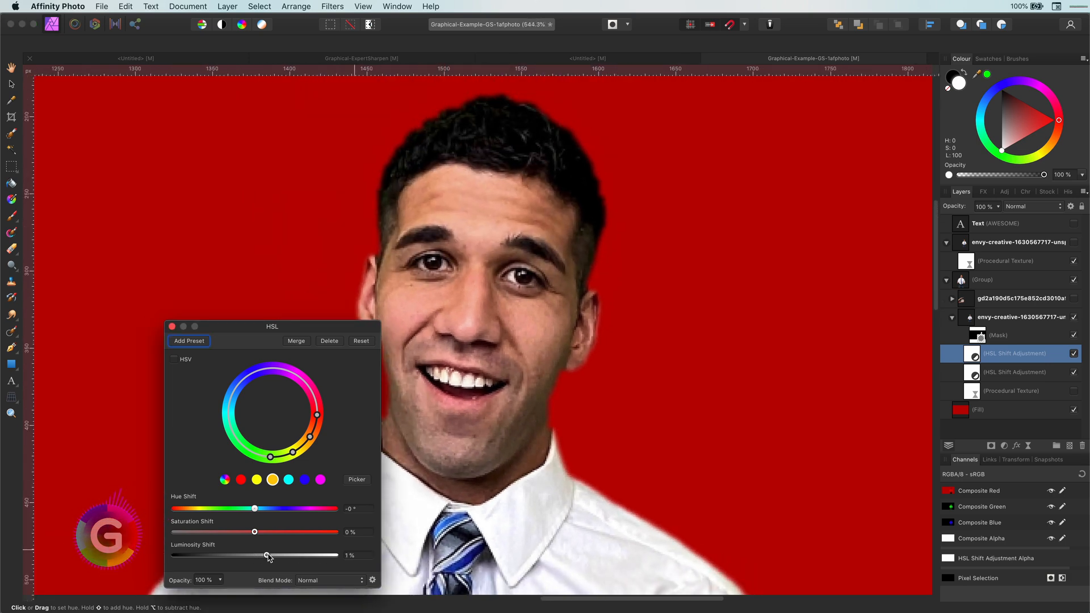
{"action": "left_click_drag", "start_coordinate": [268, 555], "coordinate": [278, 555]}
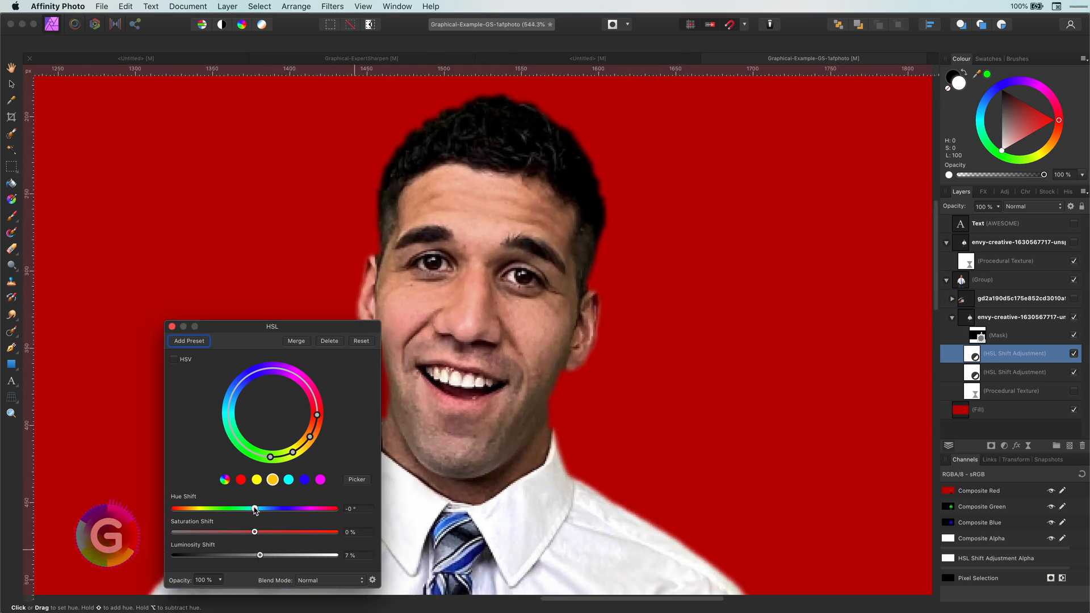
{"action": "left_click_drag", "start_coordinate": [253, 509], "coordinate": [257, 508]}
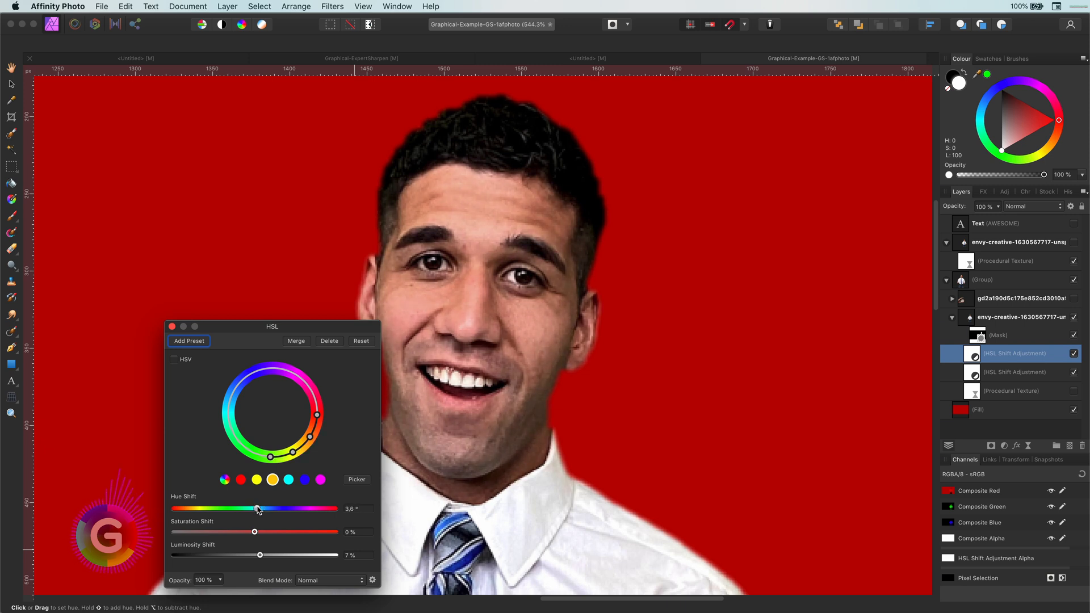
{"action": "left_click_drag", "start_coordinate": [257, 508], "coordinate": [261, 509]}
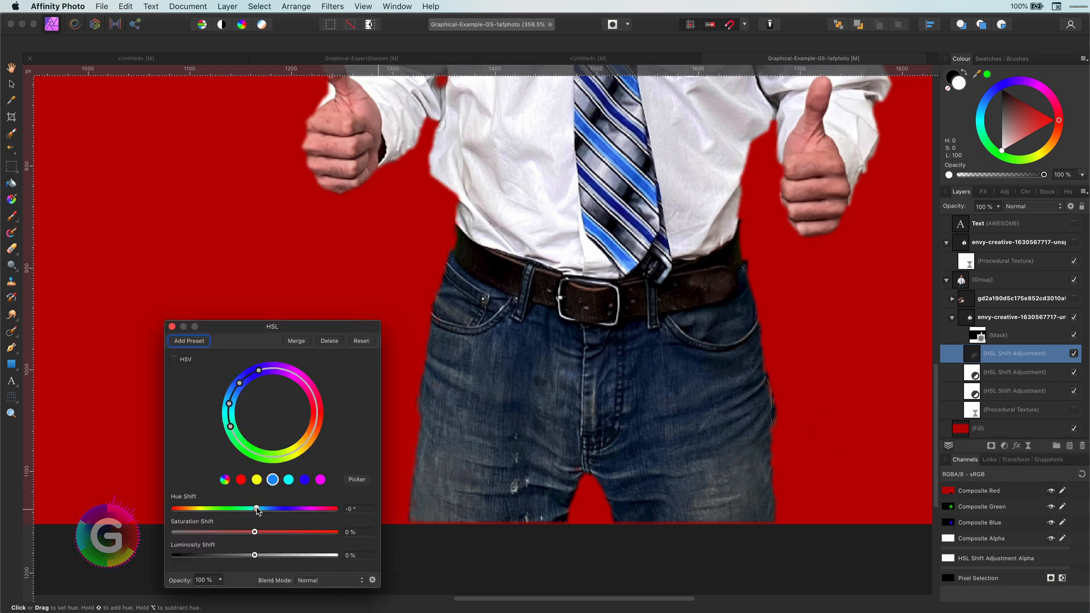
Step: Set the blue range to Hue -22.6° and Luminosity 21%, then dismiss the HSL dialog
{"action": "left_click_drag", "start_coordinate": [255, 509], "coordinate": [253, 509]}
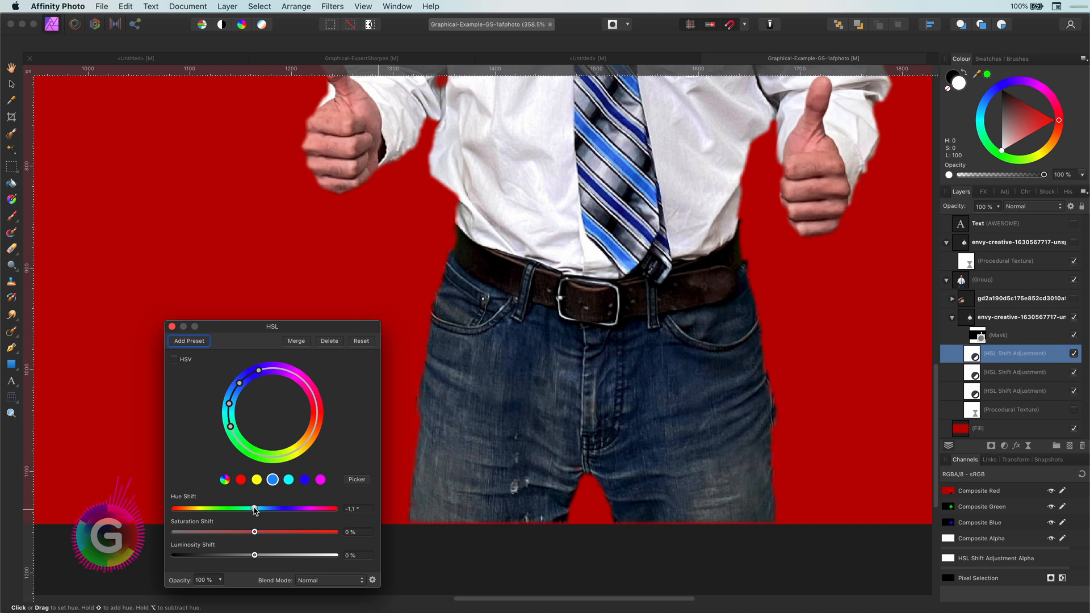
{"action": "left_click_drag", "start_coordinate": [253, 532], "coordinate": [264, 531]}
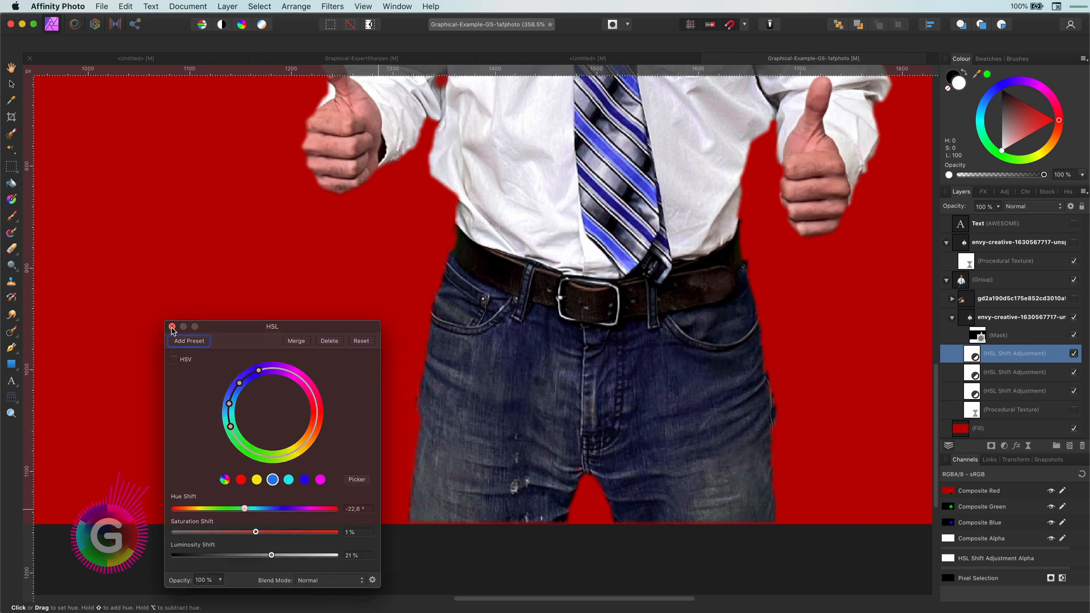
{"action": "left_click", "coordinate": [173, 327]}
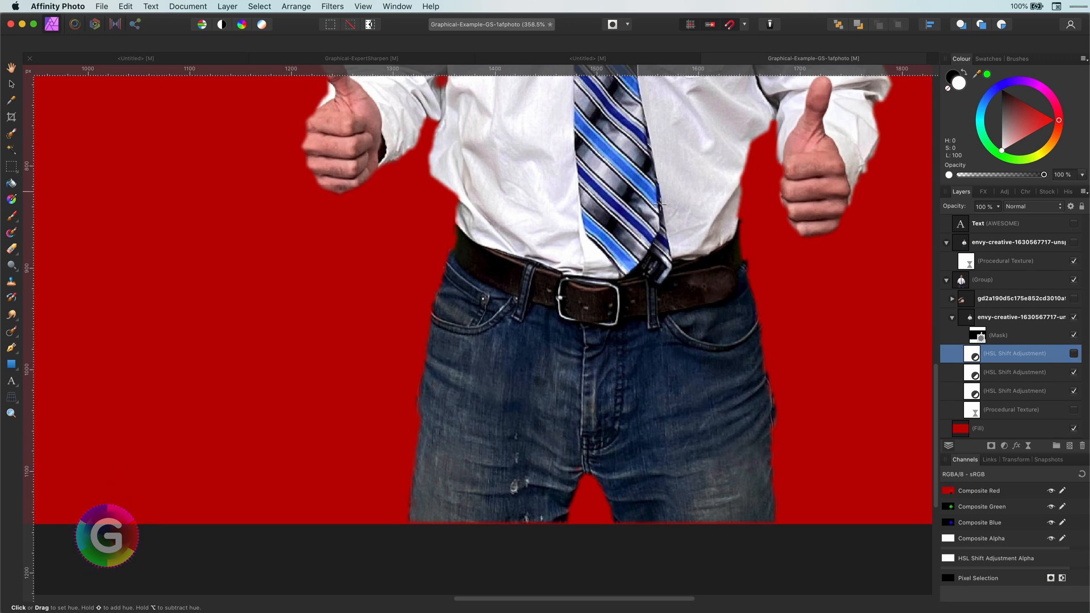
Step: Invert the adjustment's mask and paint it back in over the jeans
{"action": "left_click", "coordinate": [1073, 353]}
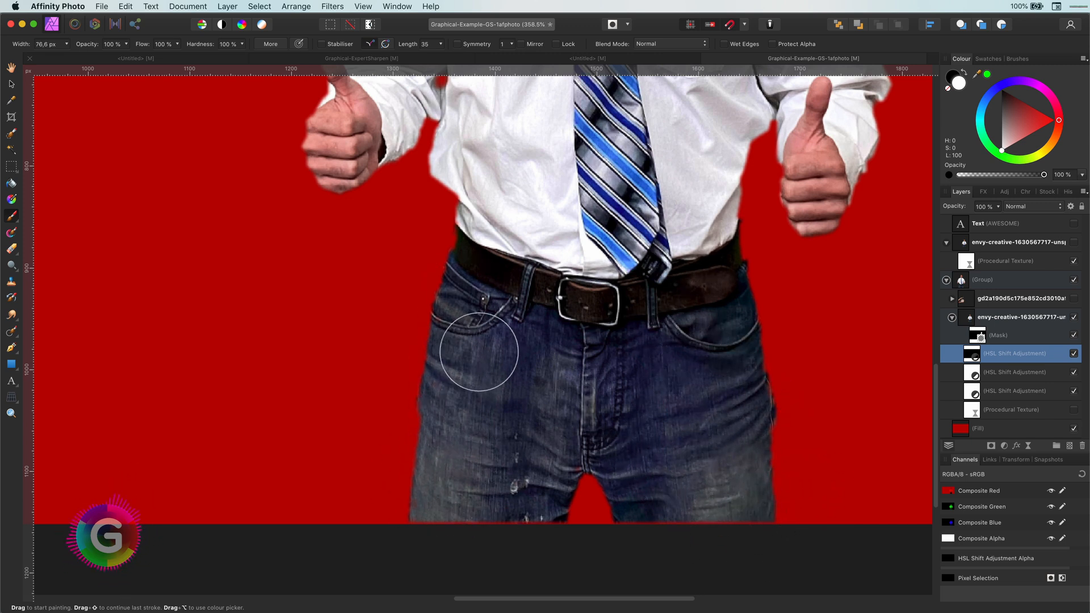
{"action": "left_click", "coordinate": [1074, 353]}
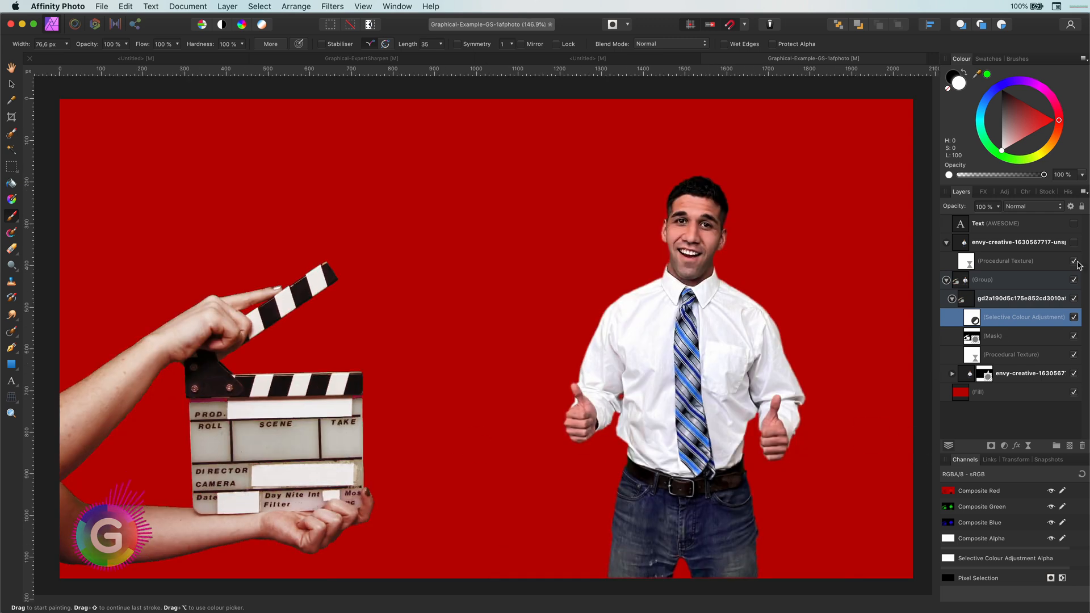
Step: Make the AWESOME text layer visible again over the red background
{"action": "left_click", "coordinate": [1074, 223]}
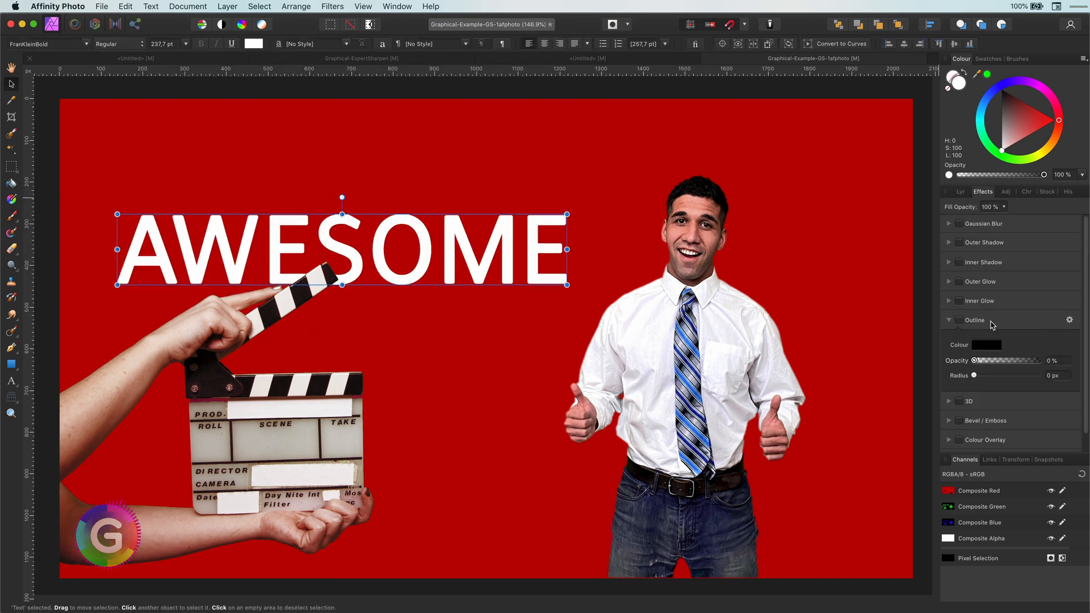
Step: Tick the Outline effect for the AWESOME text in the Effects panel
{"action": "left_click", "coordinate": [960, 191]}
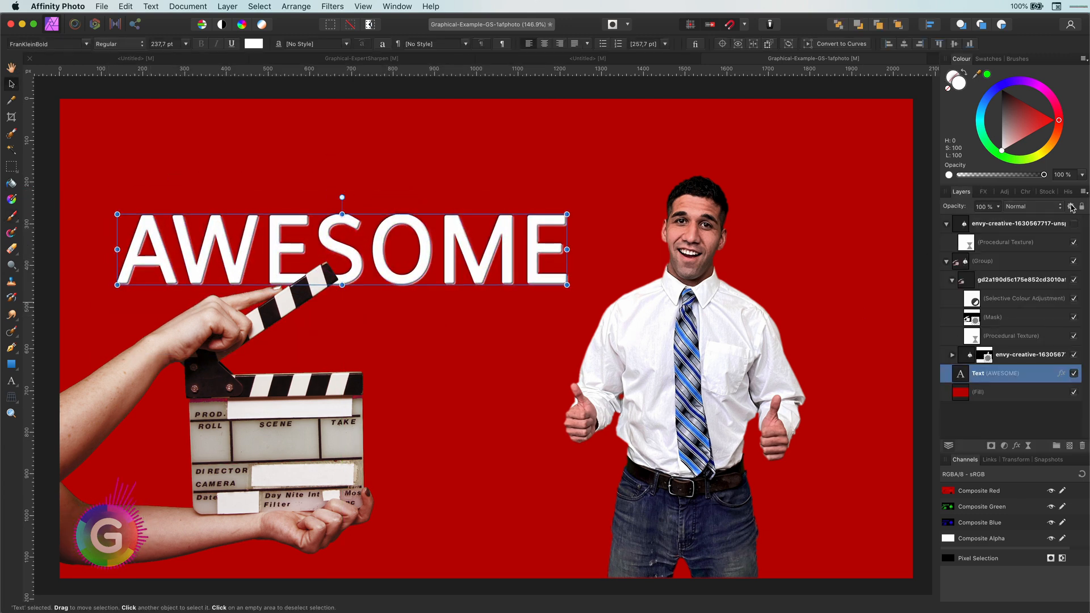
{"action": "left_click", "coordinate": [1046, 192]}
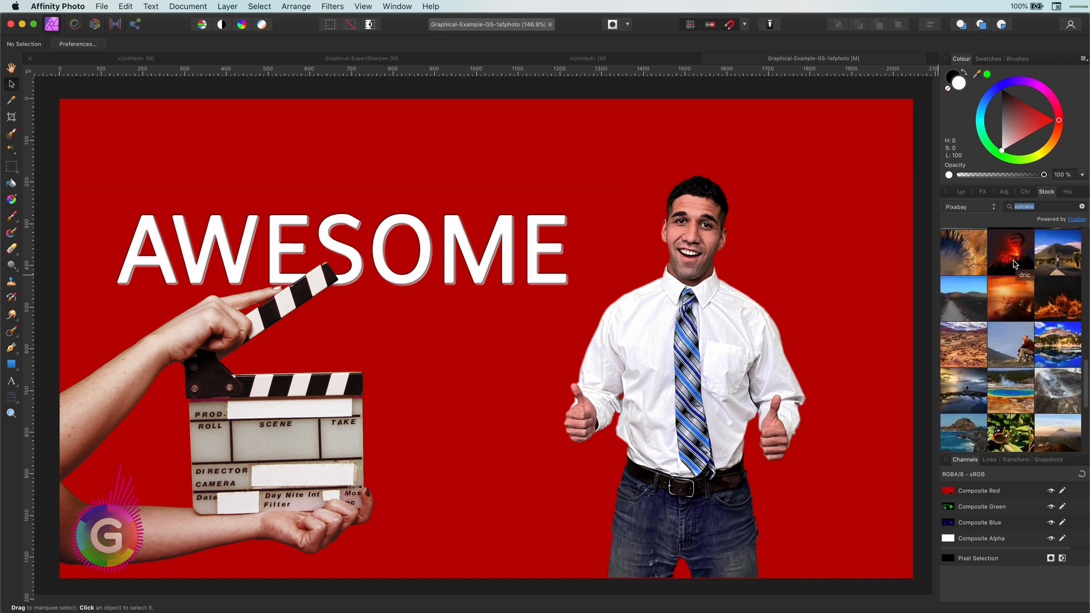